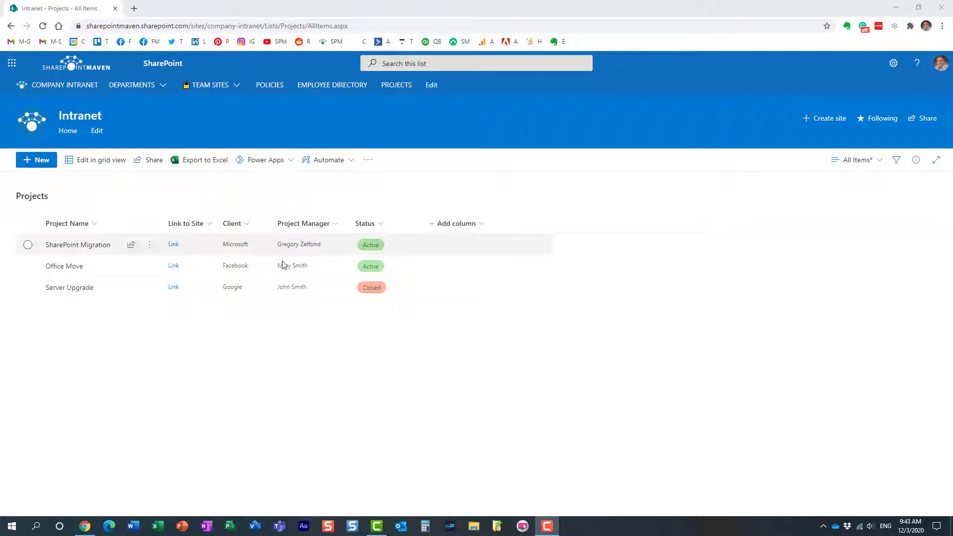
# Step: Switch Projects to grid editing and set SharePoint Migration and Office Move status to Closed
pyautogui.click(208, 84)
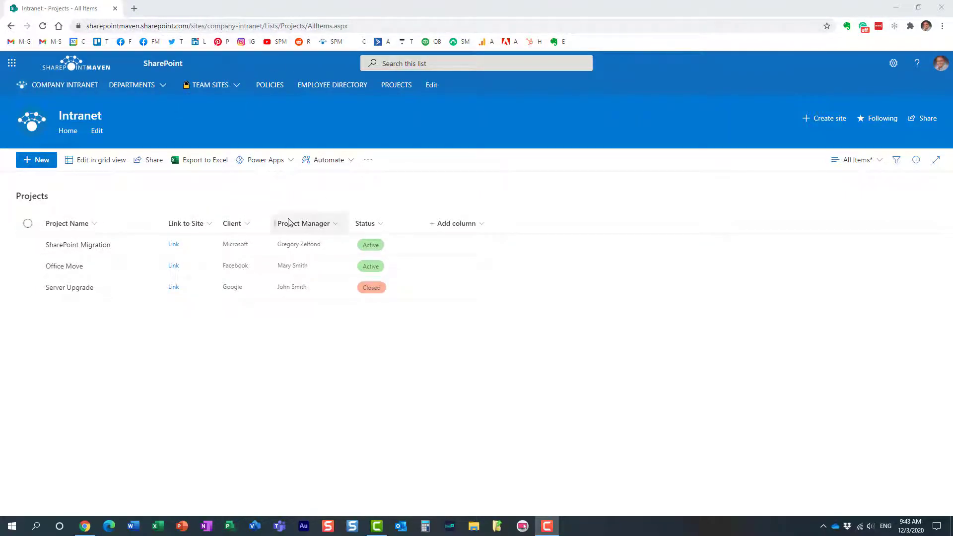
pyautogui.moveTo(384, 212)
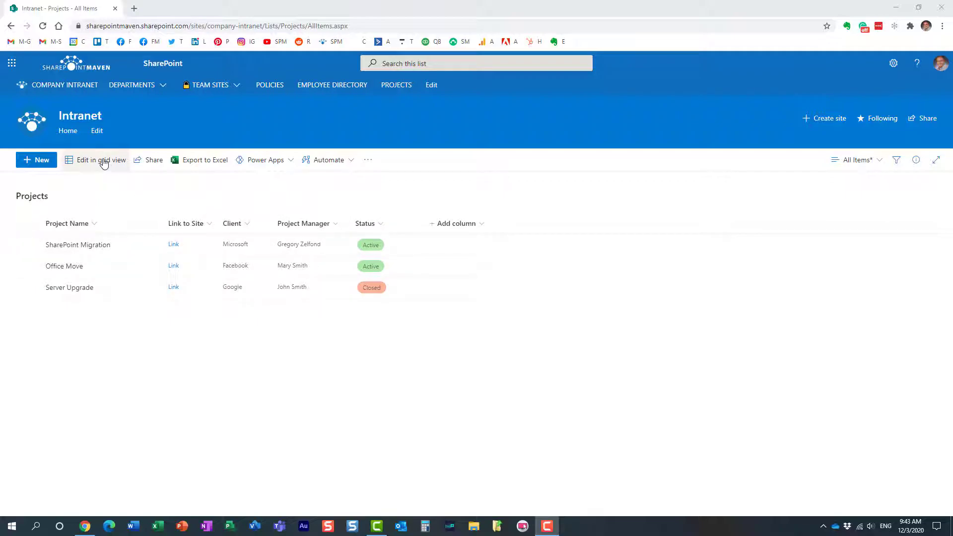
pyautogui.click(100, 160)
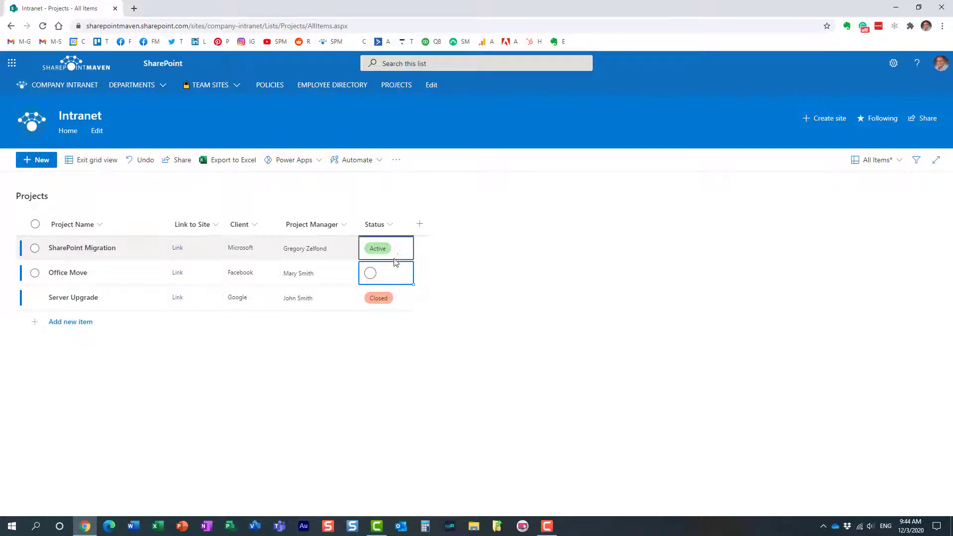
pyautogui.click(385, 272)
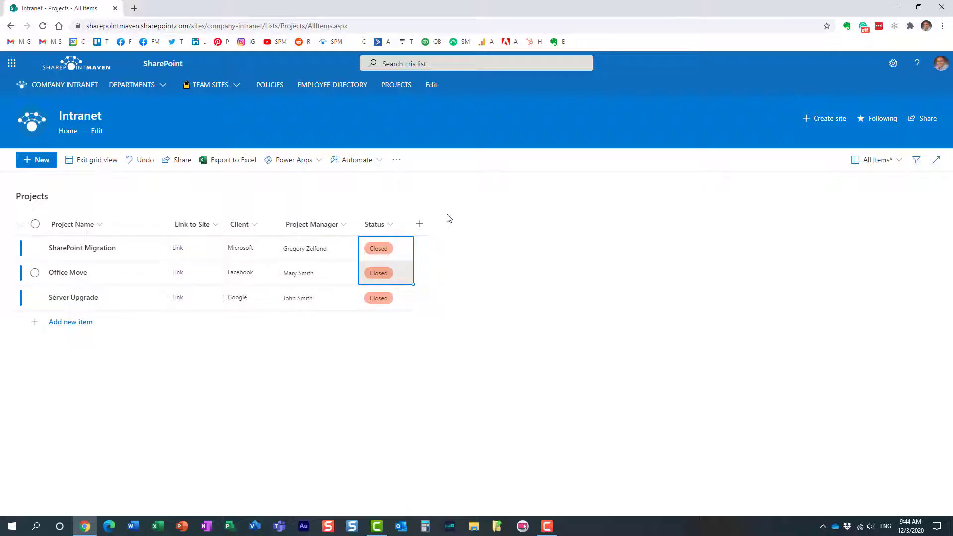
pyautogui.click(378, 273)
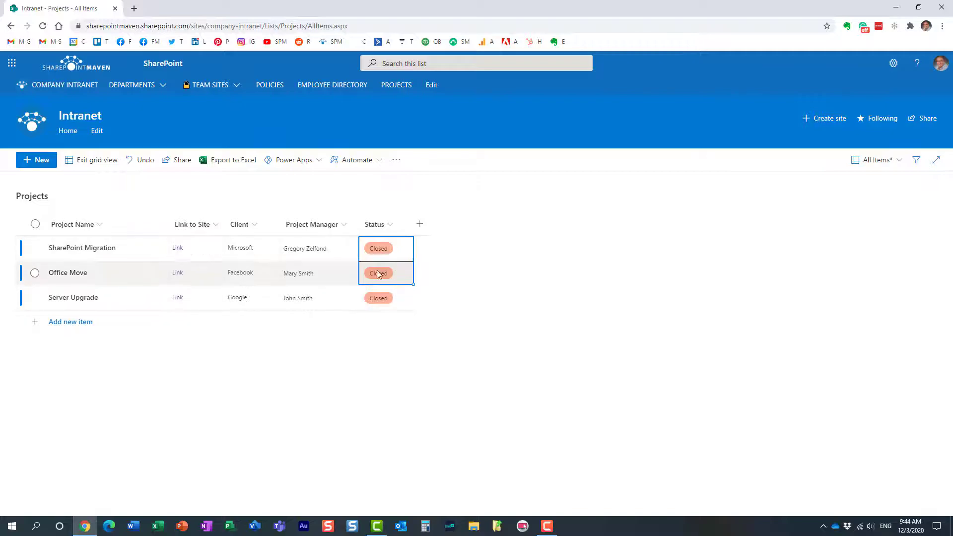
pyautogui.click(317, 298)
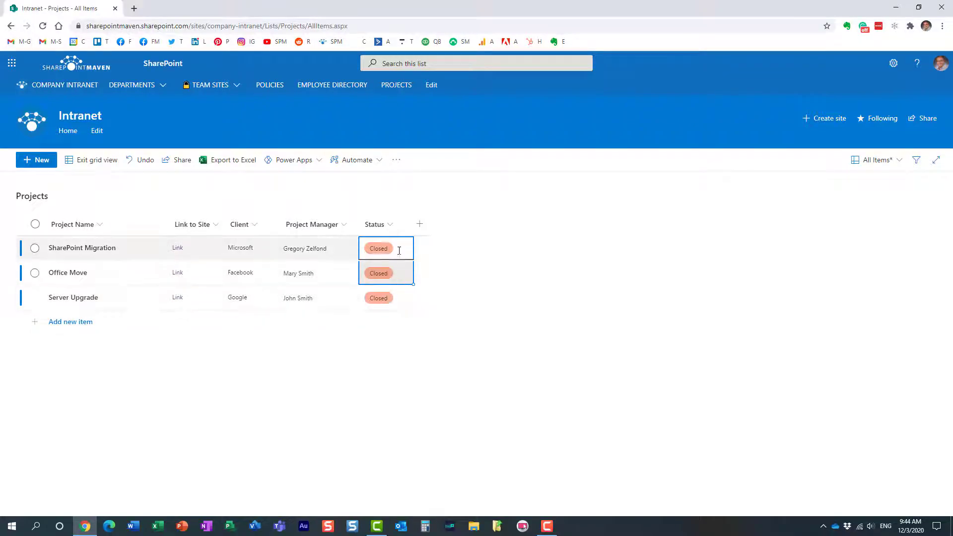
pyautogui.click(251, 273)
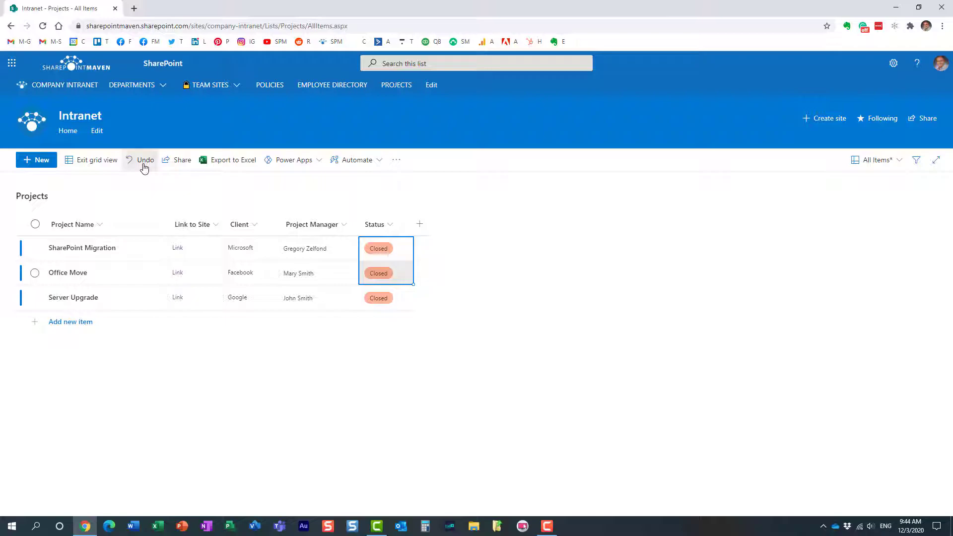
# Step: Undo the status edits, then select the Server Upgrade and SharePoint Migration cells
pyautogui.click(145, 160)
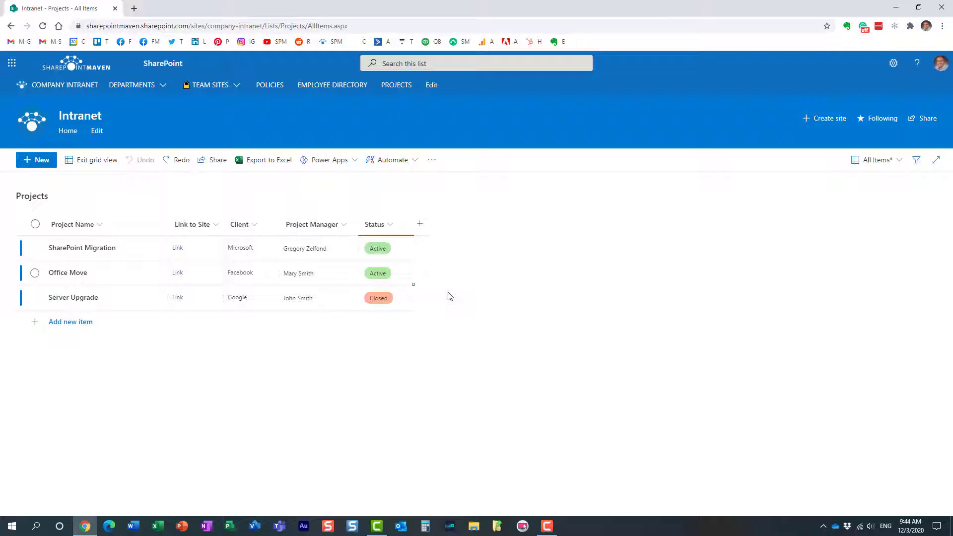
pyautogui.click(71, 224)
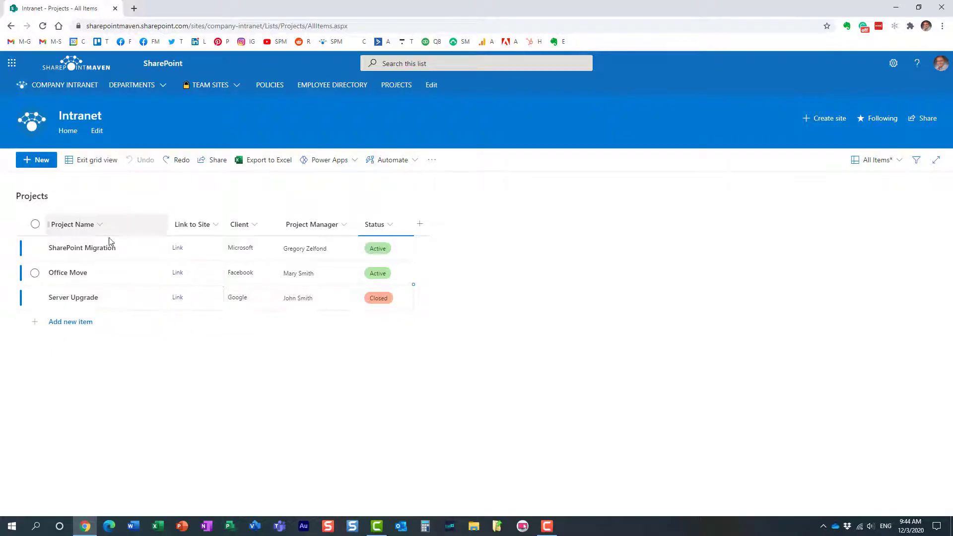
pyautogui.click(73, 297)
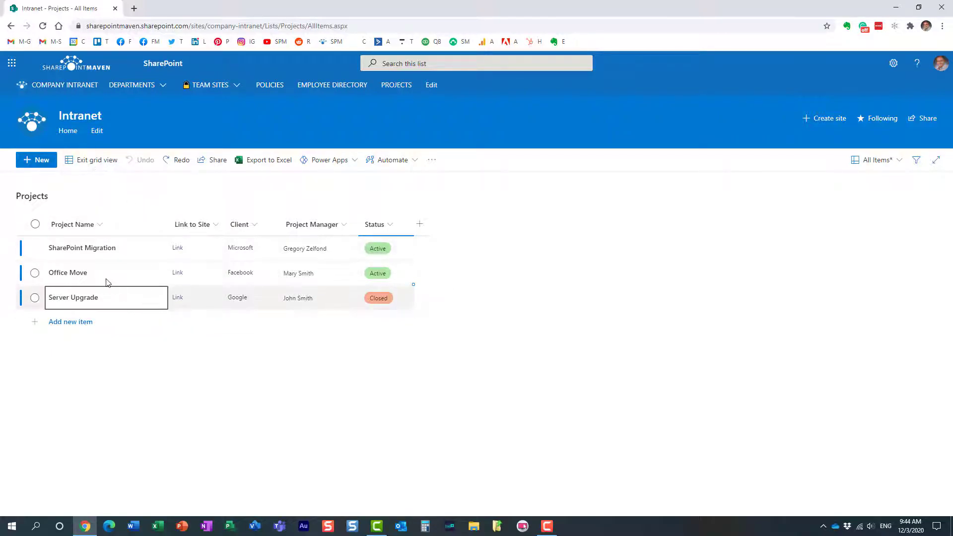
pyautogui.click(318, 248)
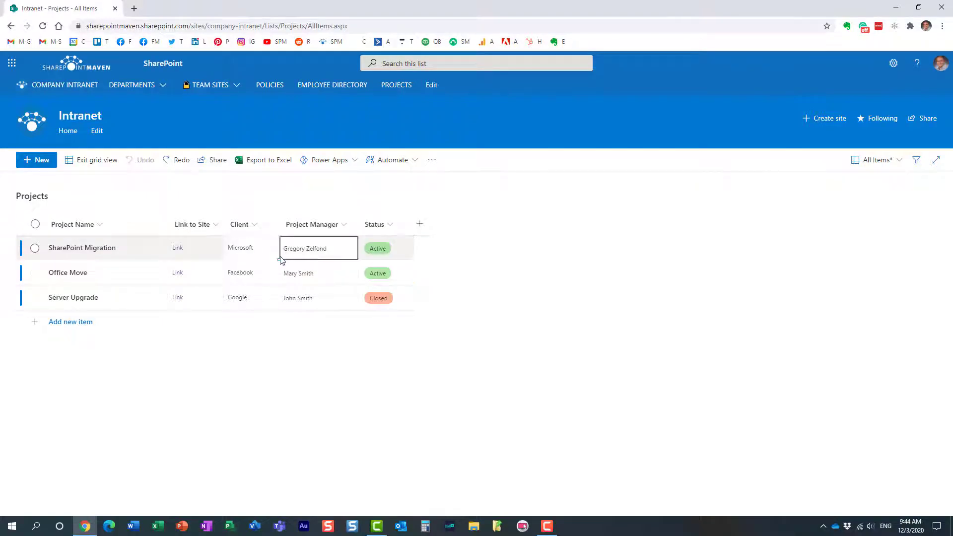
pyautogui.click(240, 247)
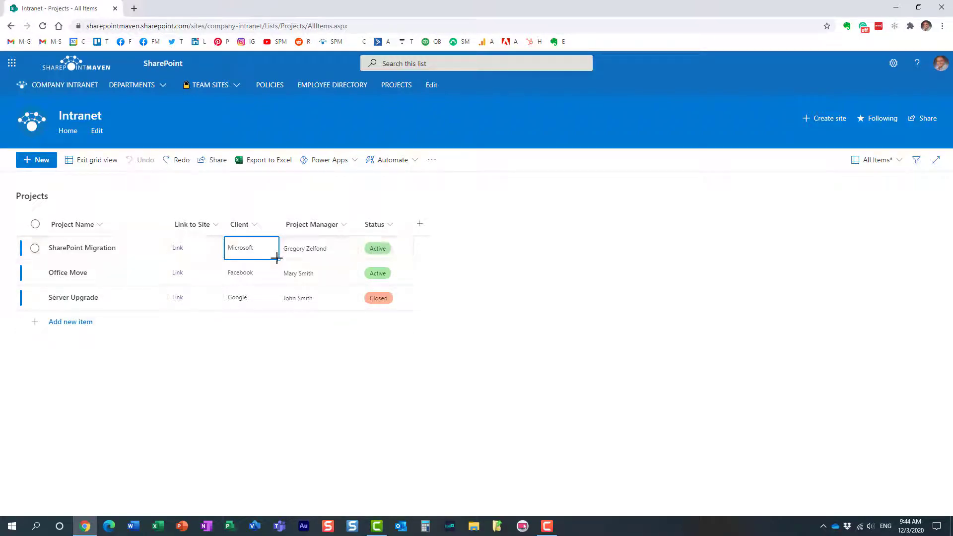
pyautogui.moveTo(277, 258); pyautogui.dragTo(277, 306)
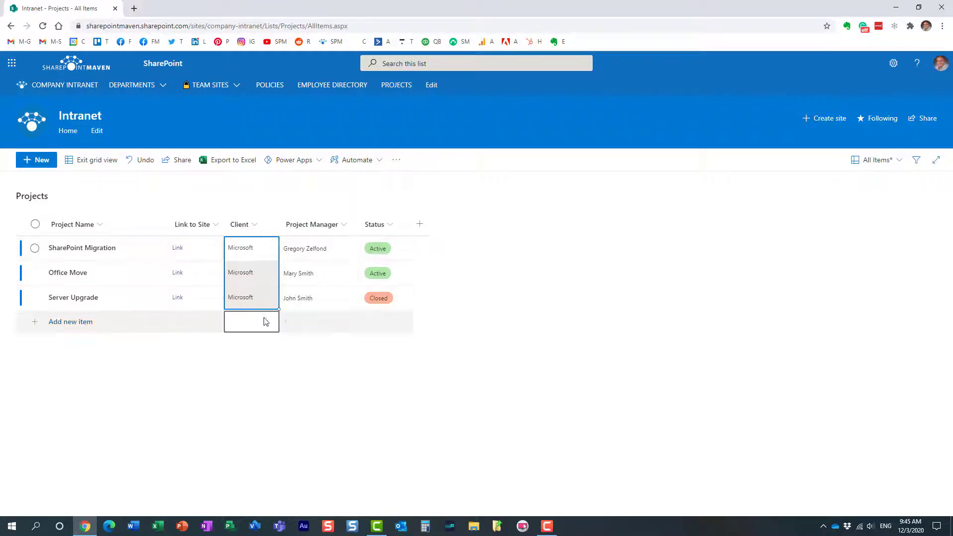
pyautogui.click(145, 160)
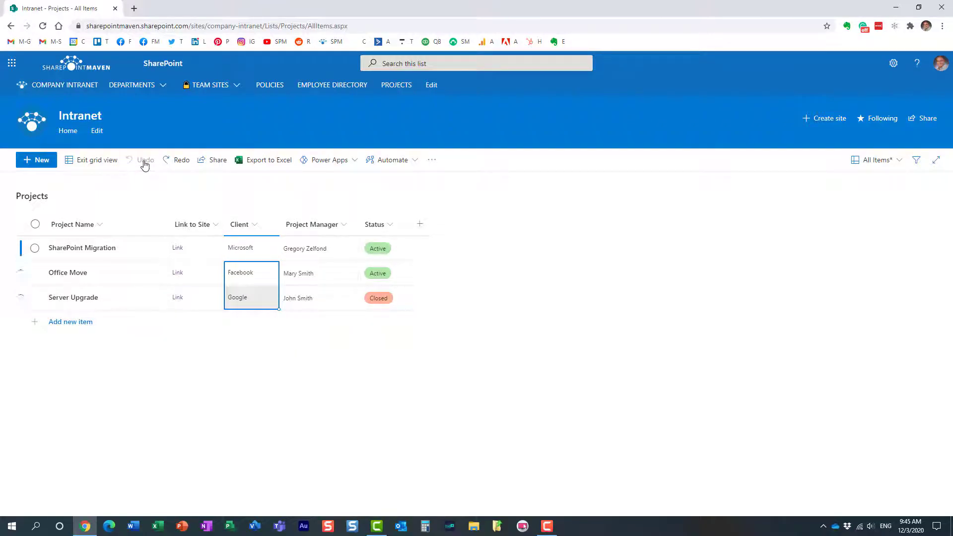
pyautogui.click(144, 160)
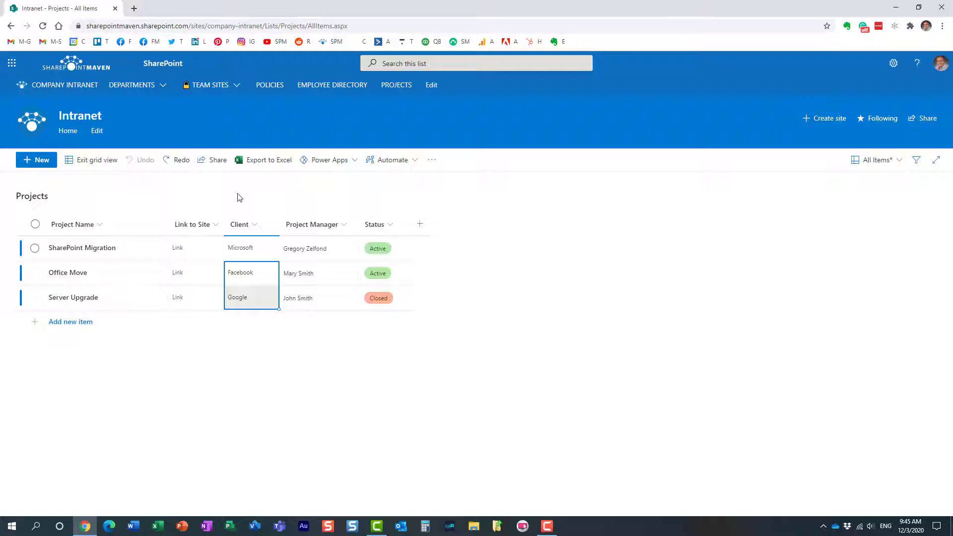
pyautogui.moveTo(96, 162)
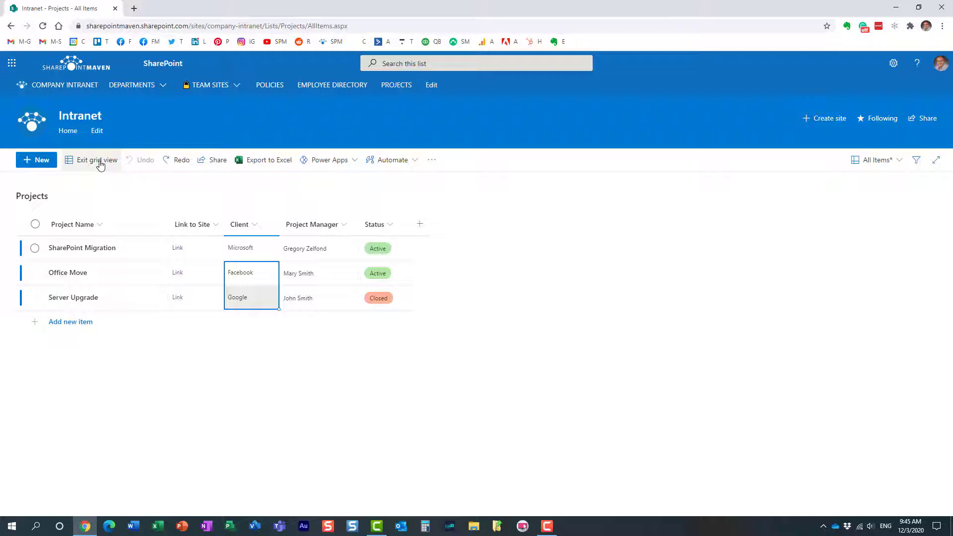
# Step: Exit grid view so the Projects list shows in standard view
pyautogui.click(96, 160)
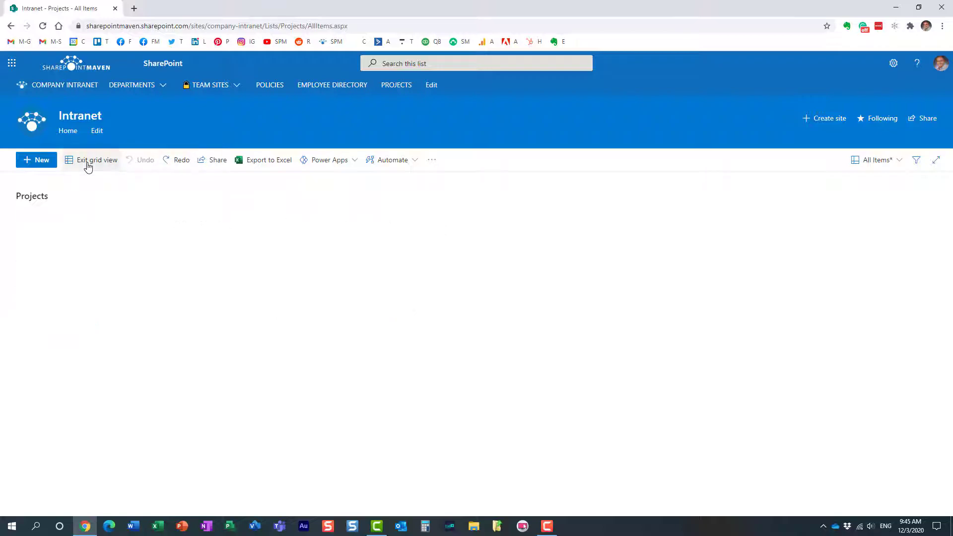
pyautogui.click(90, 160)
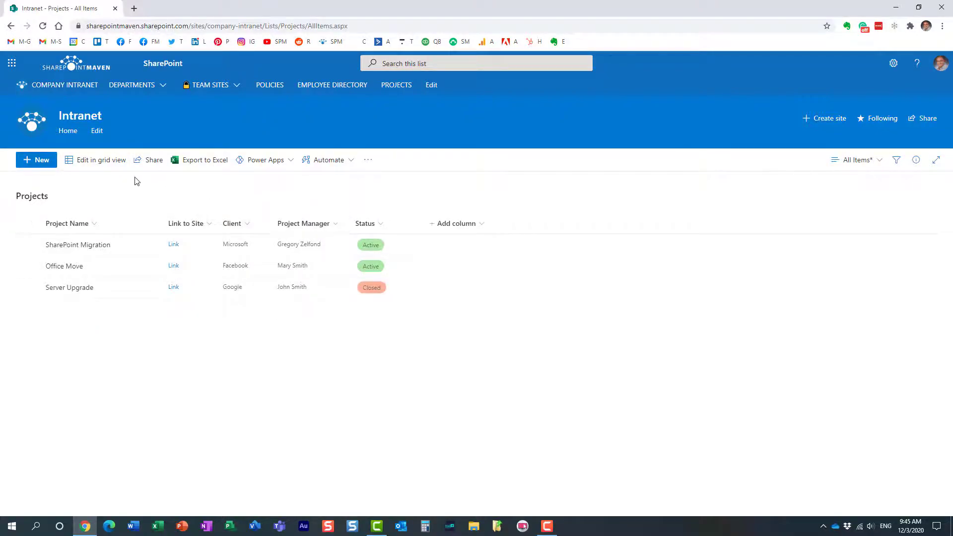
pyautogui.moveTo(252, 266)
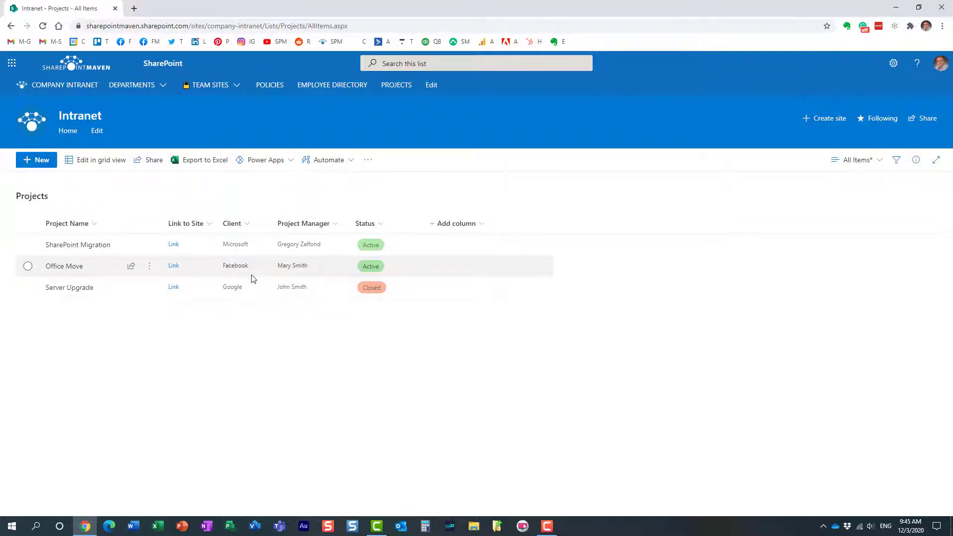
pyautogui.moveTo(134, 178)
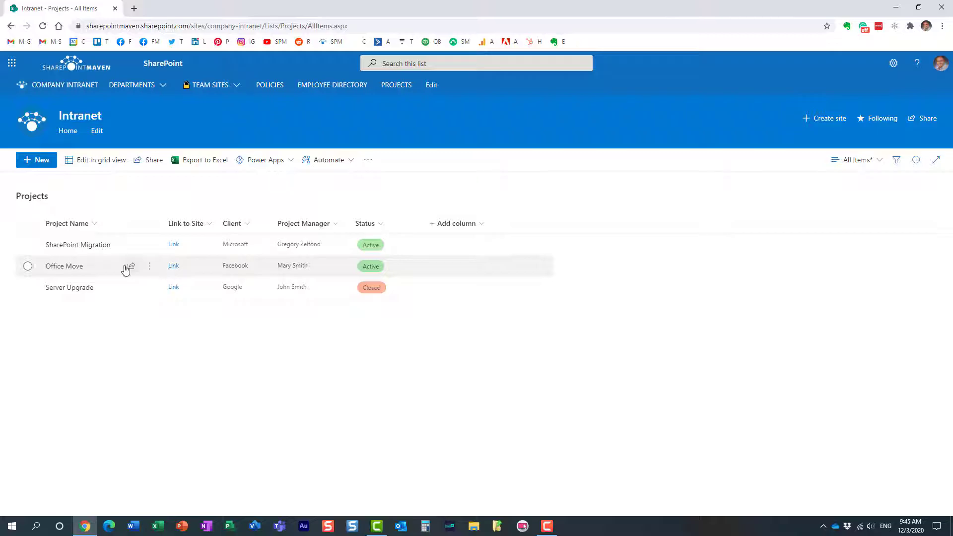
pyautogui.click(28, 266)
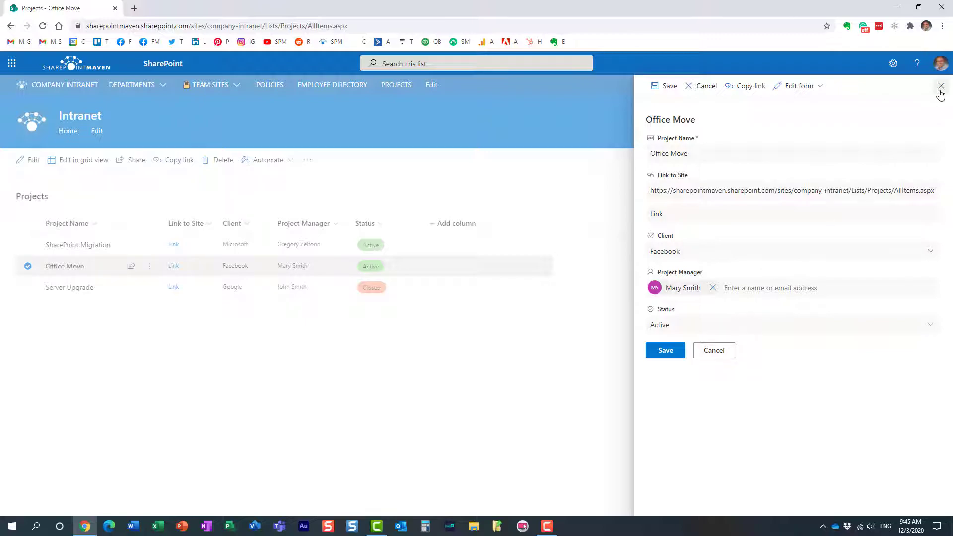
pyautogui.click(940, 86)
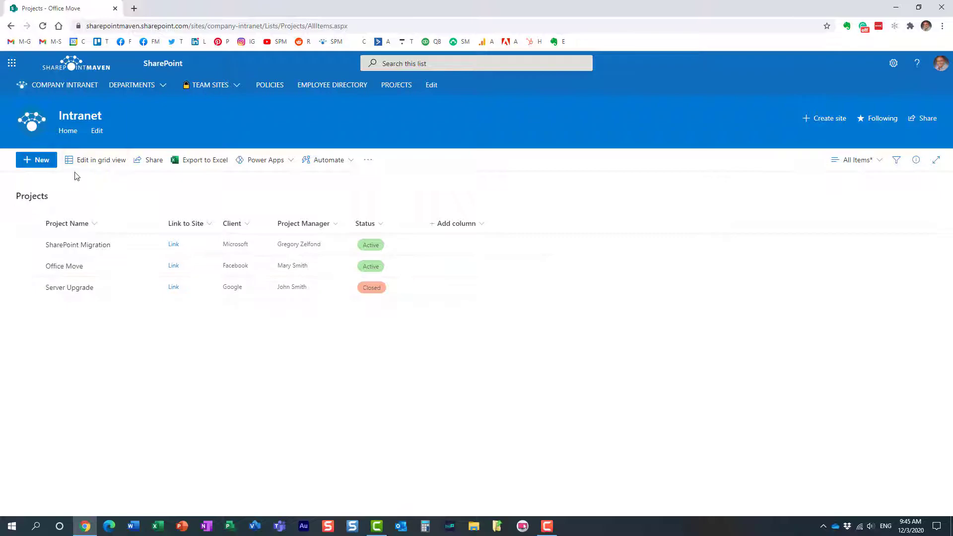
pyautogui.moveTo(101, 159)
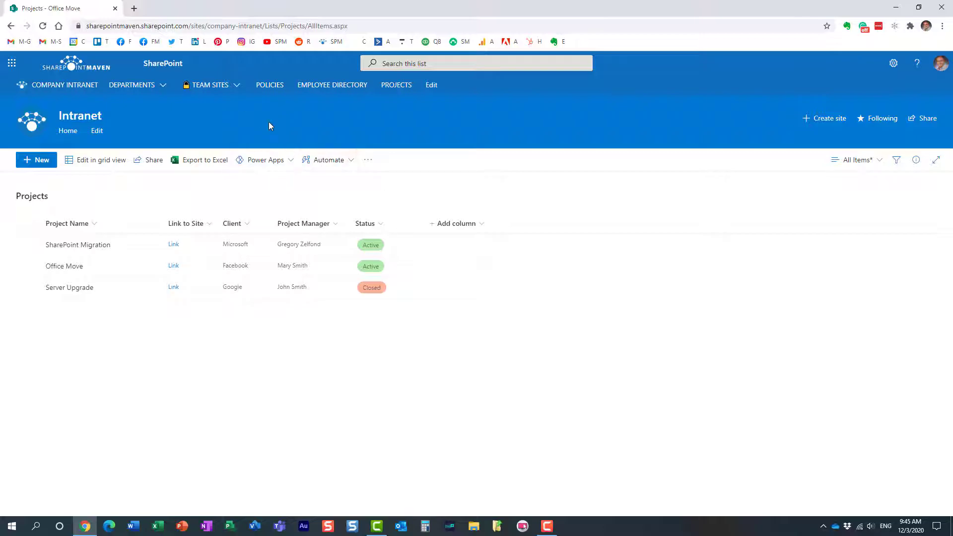
# Step: Launch Microsoft Lists from the Office 365 app launcher
pyautogui.click(11, 63)
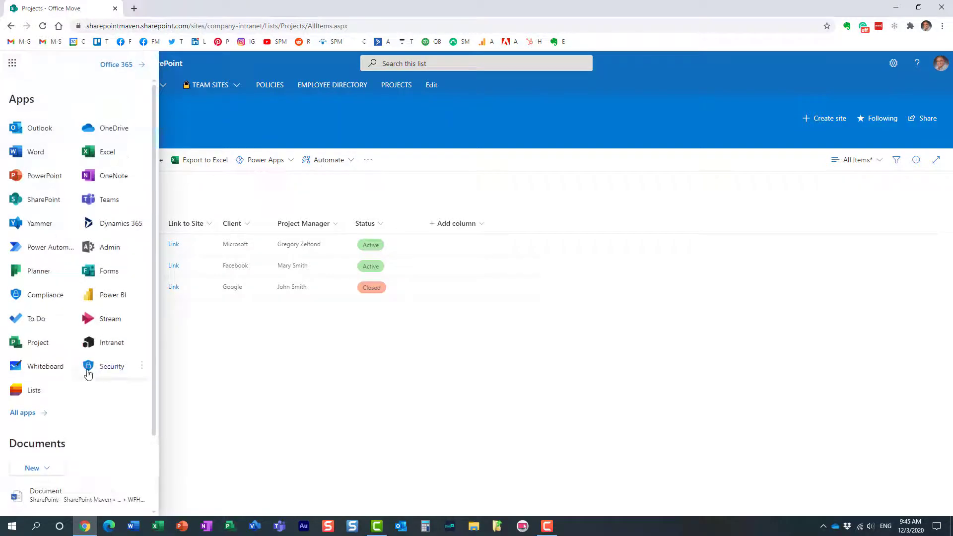
pyautogui.click(33, 389)
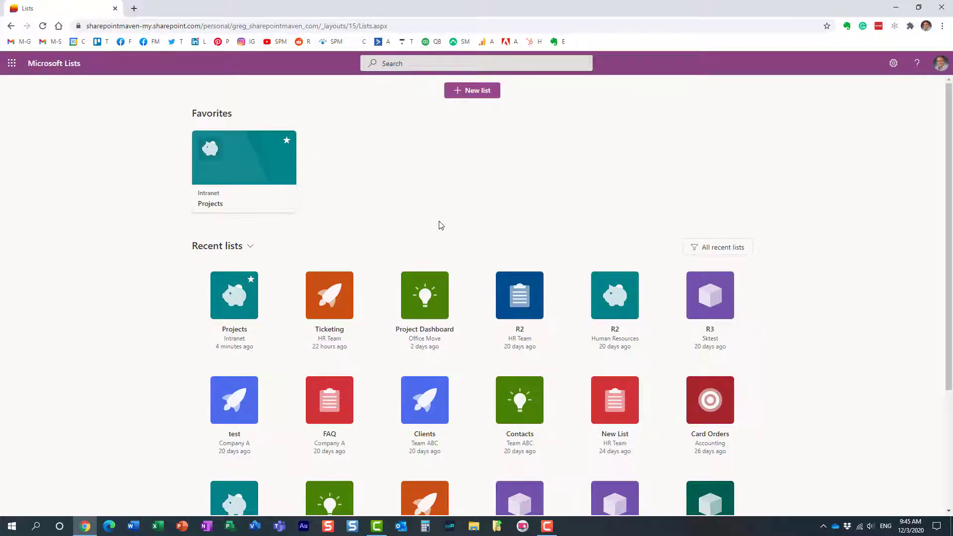
pyautogui.click(243, 157)
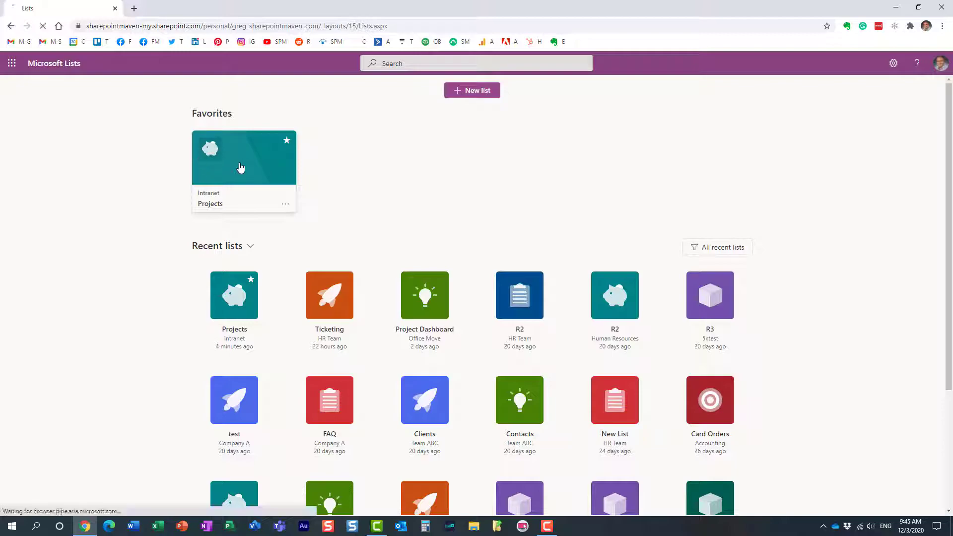
# Step: Open the favorite Projects list, enter grid editing, then return to standard view
pyautogui.click(243, 157)
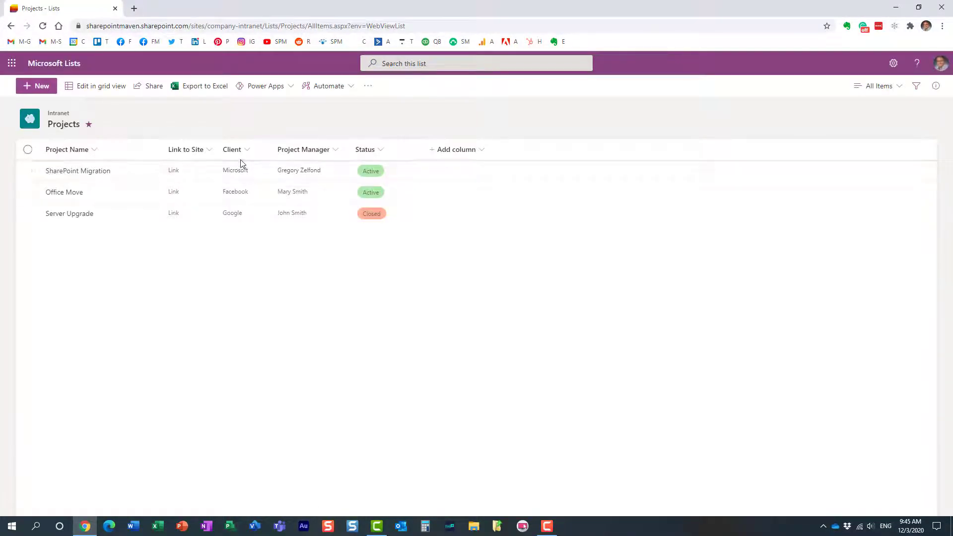
pyautogui.click(101, 86)
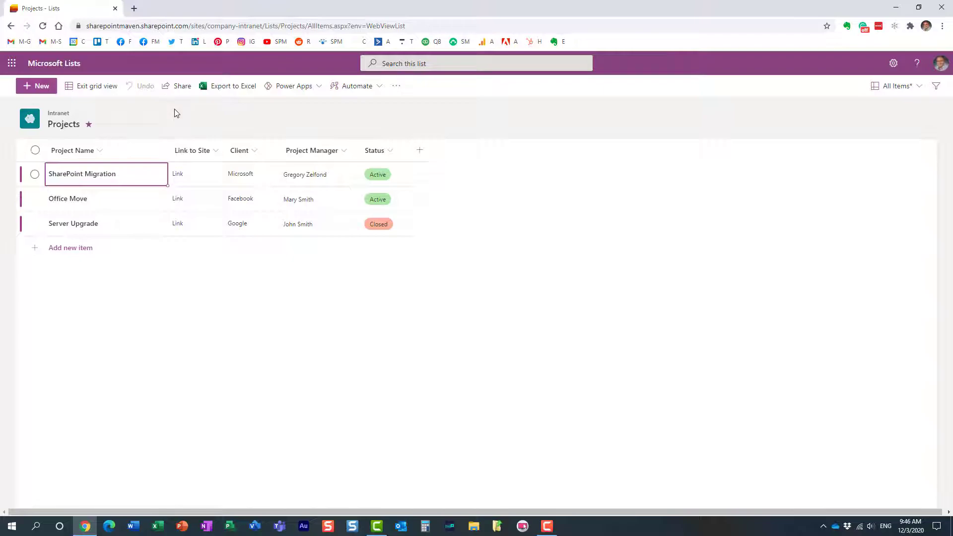
pyautogui.click(96, 86)
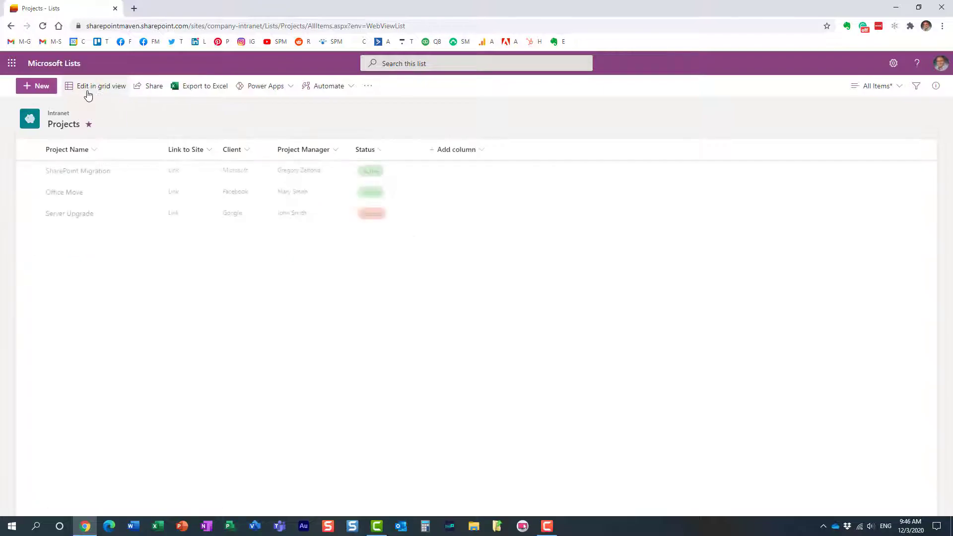